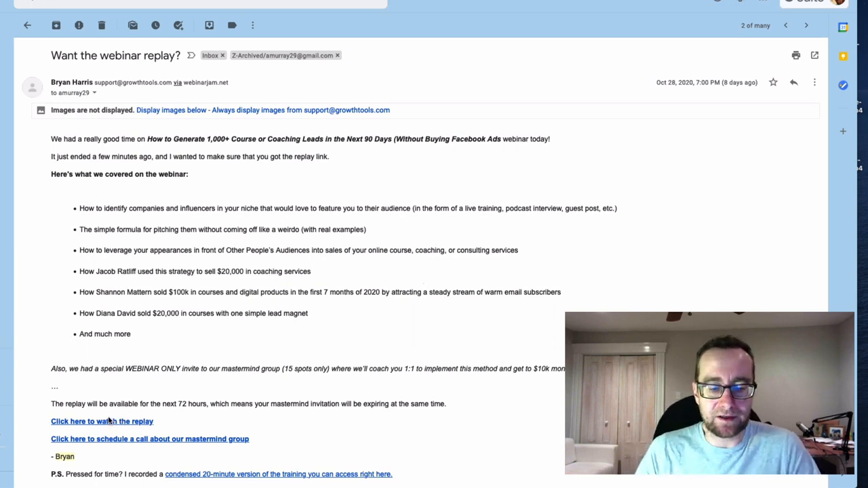
Follow the 'Click here to watch the replay' link in the 'Want the webinar replay?' email.
{"action": "left_click", "coordinate": [102, 422]}
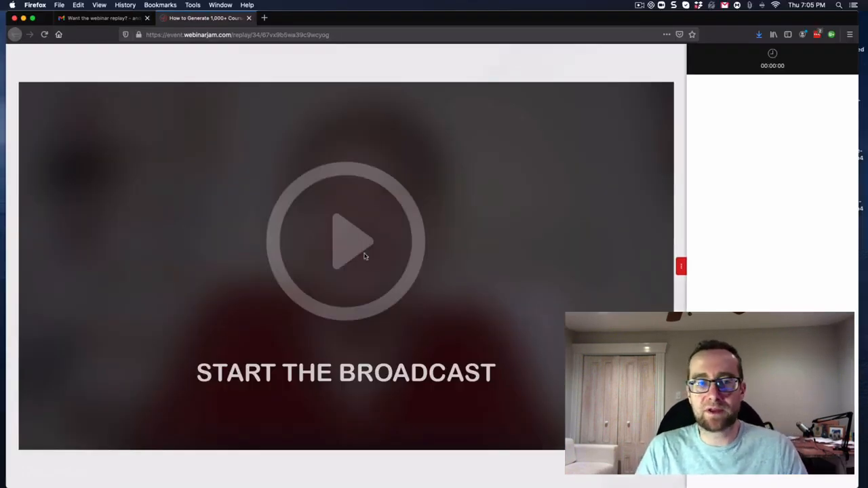
Play the WebinarJam broadcast replay, then pause it about seven seconds in.
{"action": "left_click", "coordinate": [346, 240]}
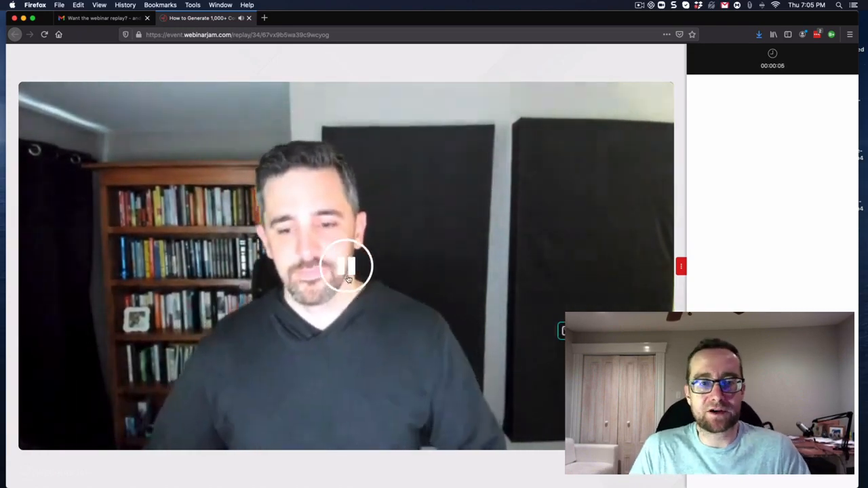
{"action": "left_click", "coordinate": [346, 265]}
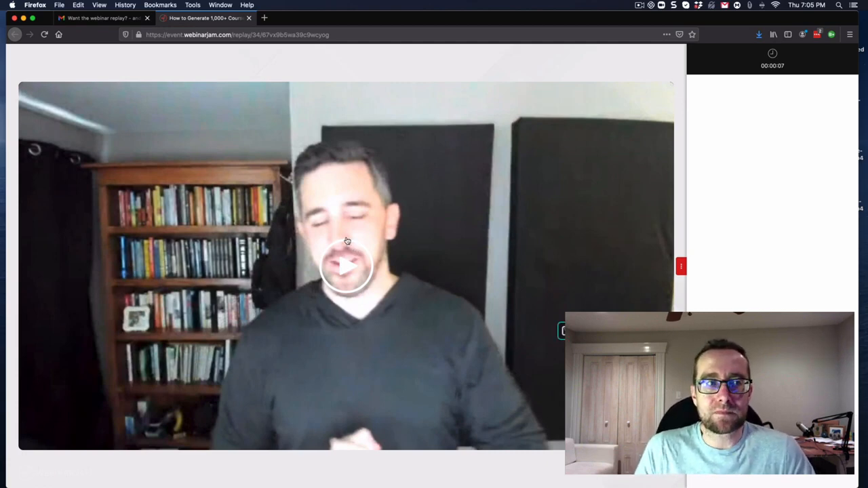
{"action": "mouse_move", "coordinate": [288, 160]}
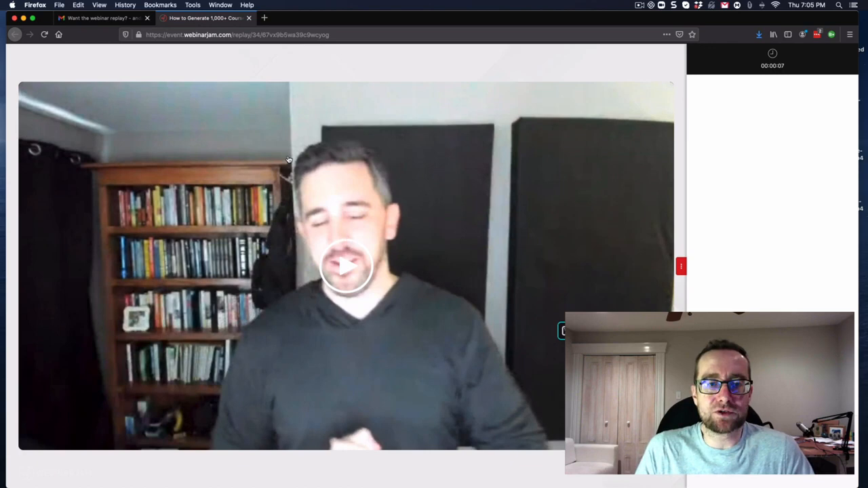
{"action": "mouse_move", "coordinate": [240, 114]}
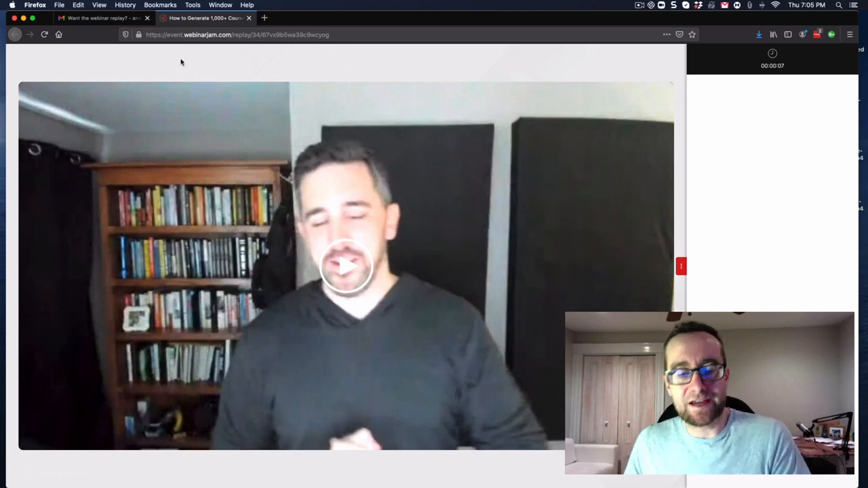
{"action": "mouse_move", "coordinate": [178, 61]}
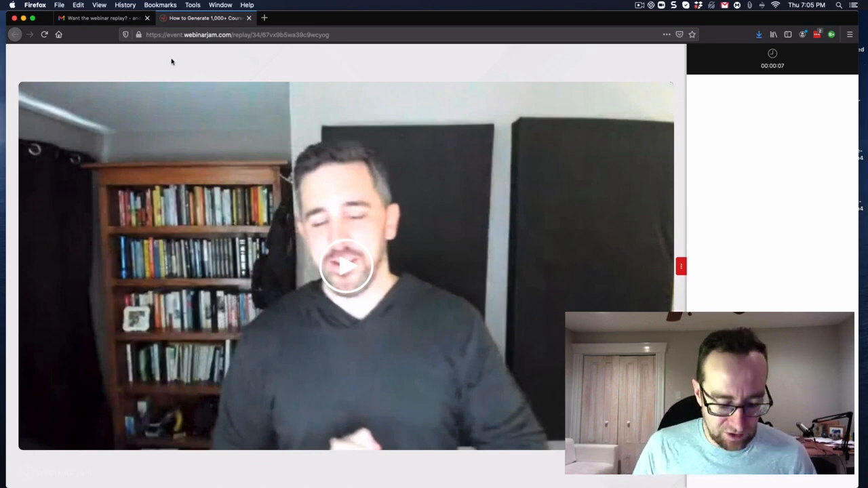
Browse the View menu options in Brave on the reopened replay page.
{"action": "left_click", "coordinate": [99, 5]}
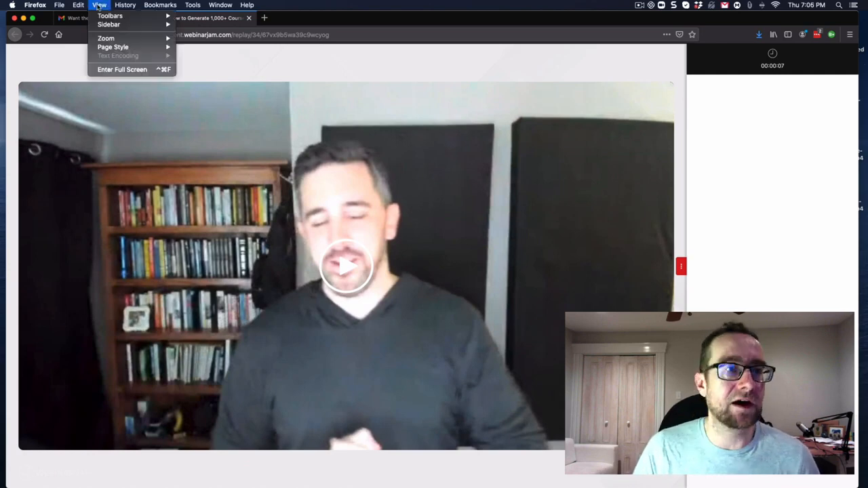
{"action": "mouse_move", "coordinate": [222, 71]}
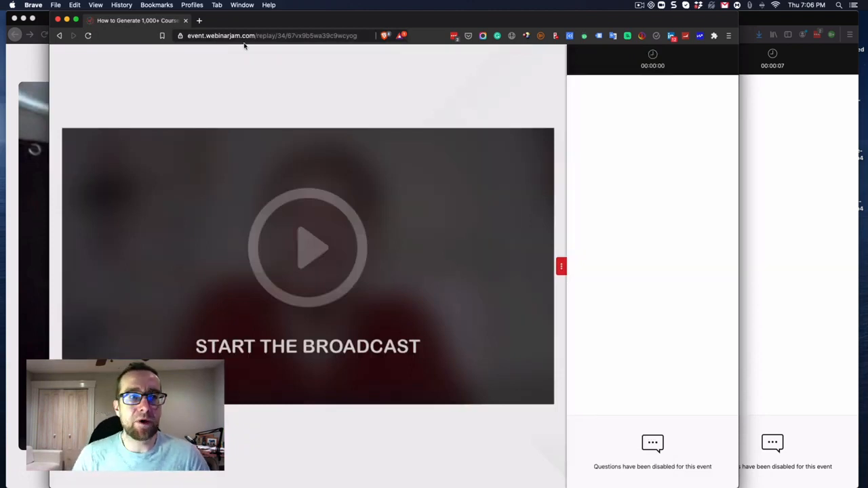
{"action": "mouse_move", "coordinate": [274, 192]}
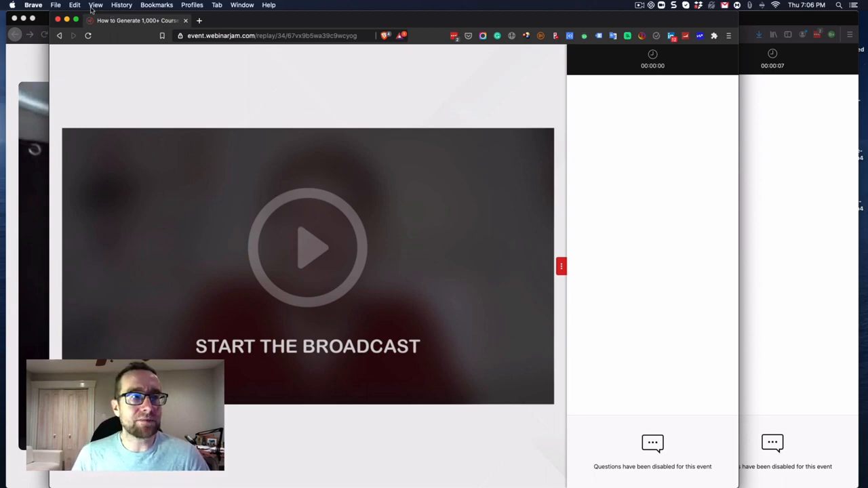
{"action": "left_click", "coordinate": [96, 5]}
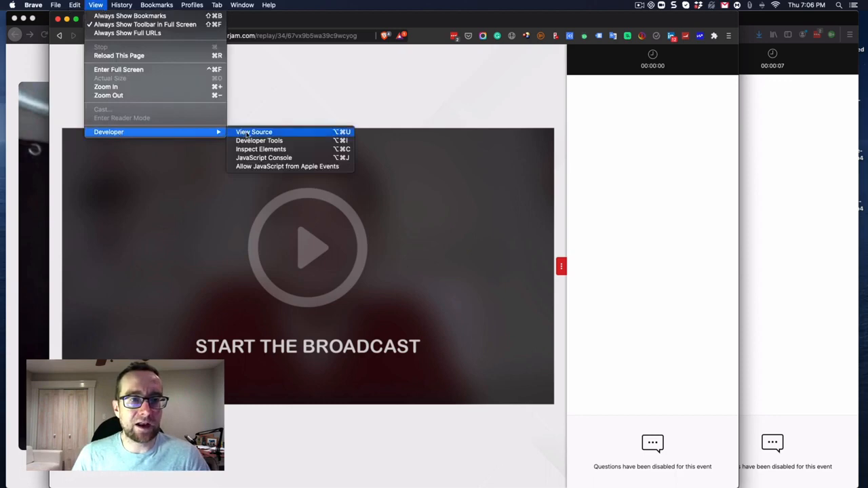
Show the replay page's source code in Brave.
{"action": "left_click", "coordinate": [253, 132]}
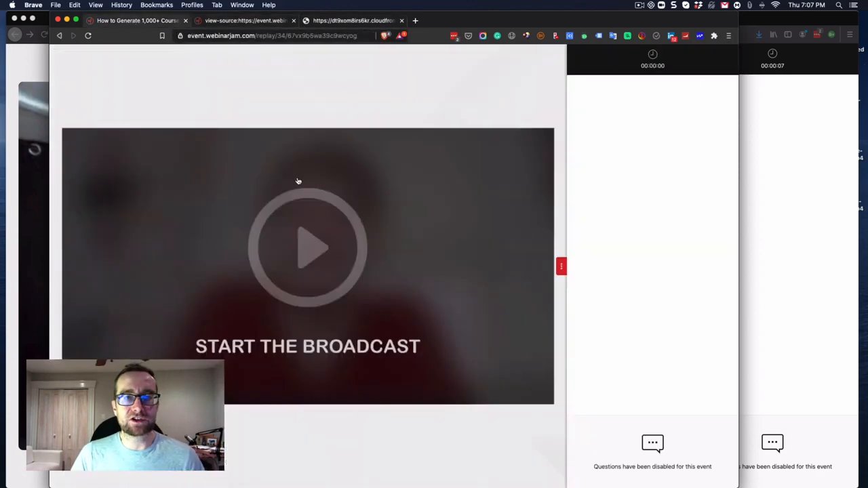
Play the replay past two minutes, then start a tab for the CloudFront MP4 address.
{"action": "left_click", "coordinate": [308, 248]}
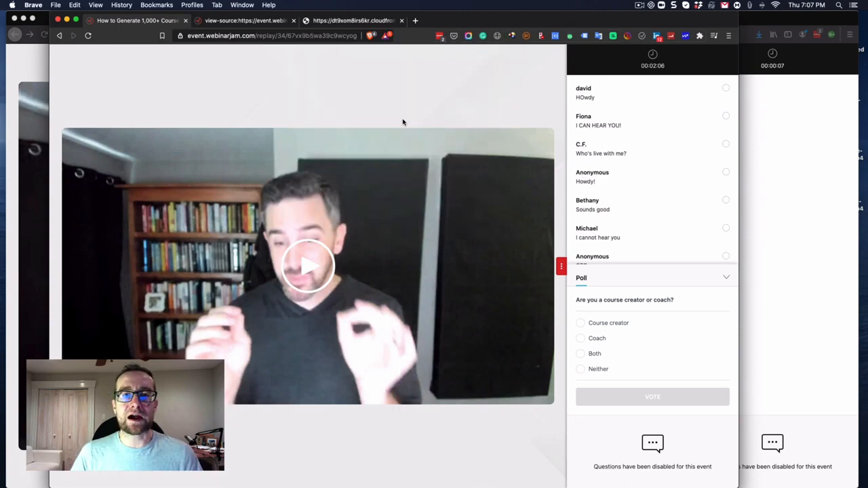
{"action": "left_click", "coordinate": [523, 20]}
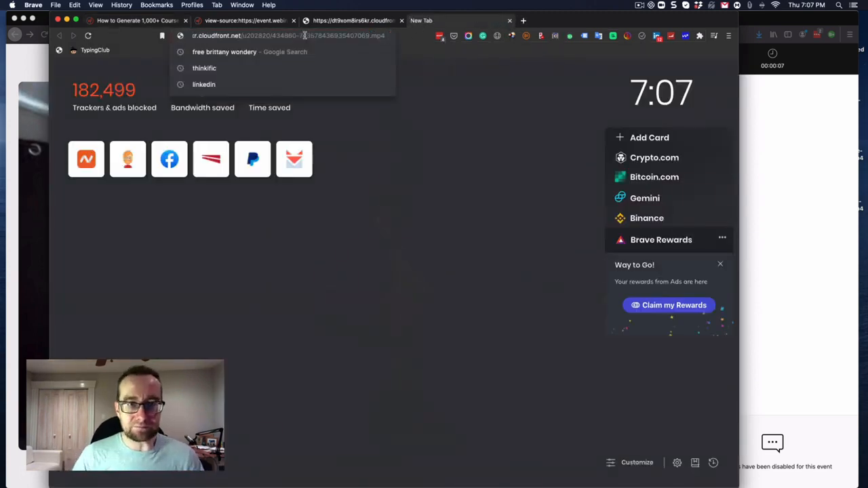
Load the CloudFront MP4 directly and scrub ahead to the 'borrowed other peoples audience' slide.
{"action": "key", "text": "Return"}
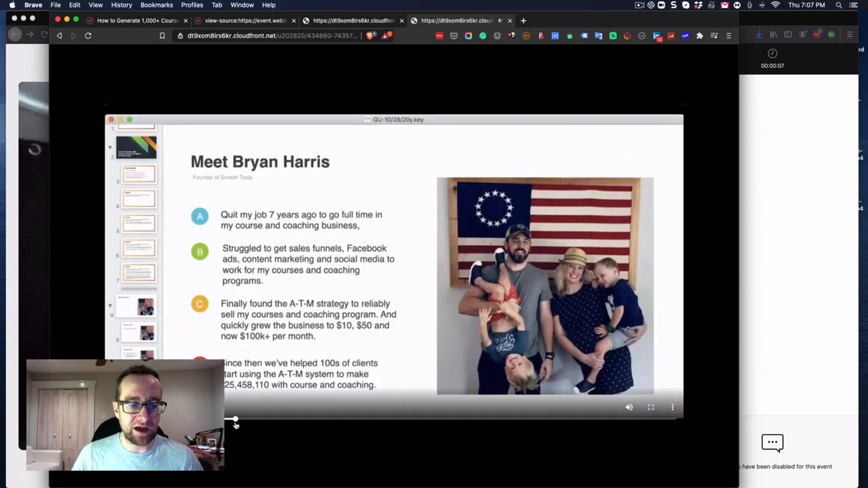
{"action": "left_click", "coordinate": [137, 178]}
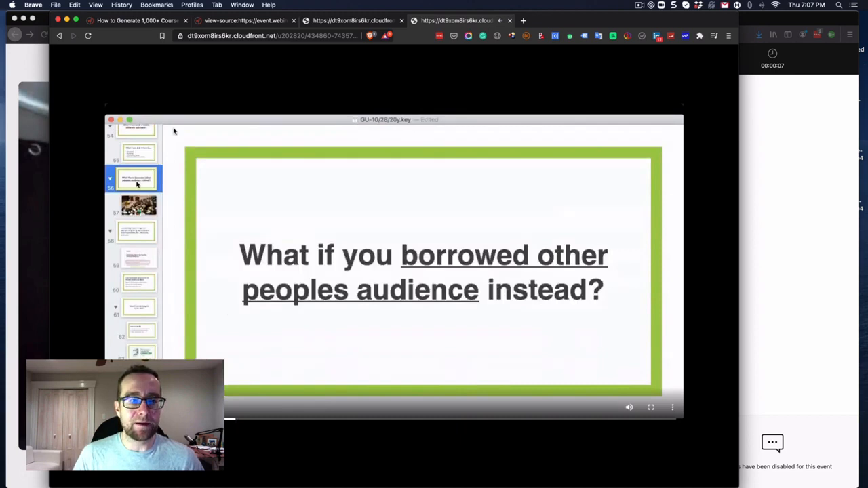
{"action": "left_click", "coordinate": [56, 5]}
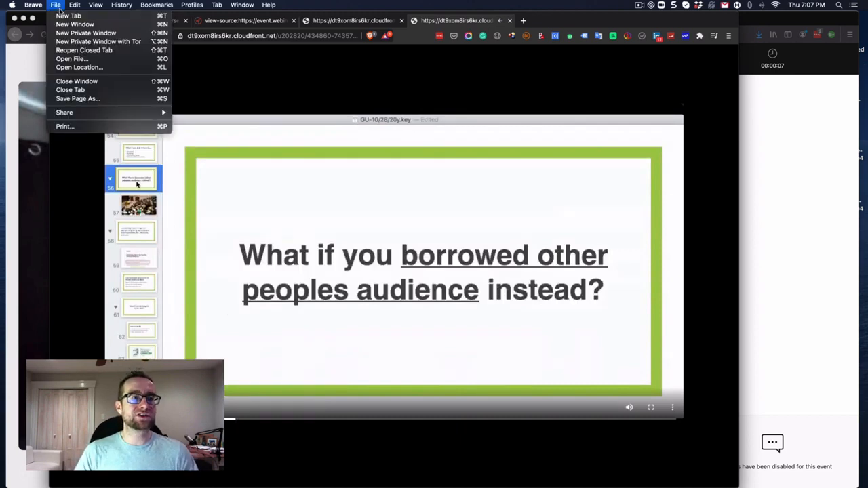
Save the 320 MB MPEG-4 movie into Dropbox, then open it in VLC and pause.
{"action": "left_click", "coordinate": [56, 5]}
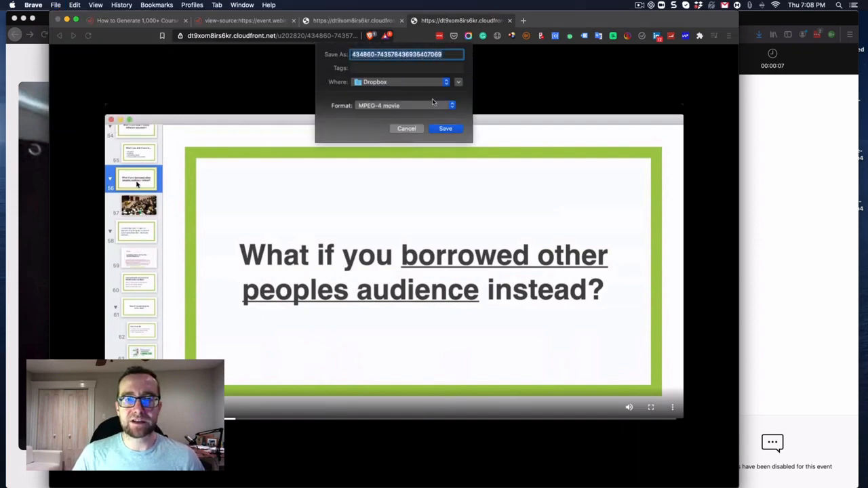
{"action": "left_click", "coordinate": [445, 129]}
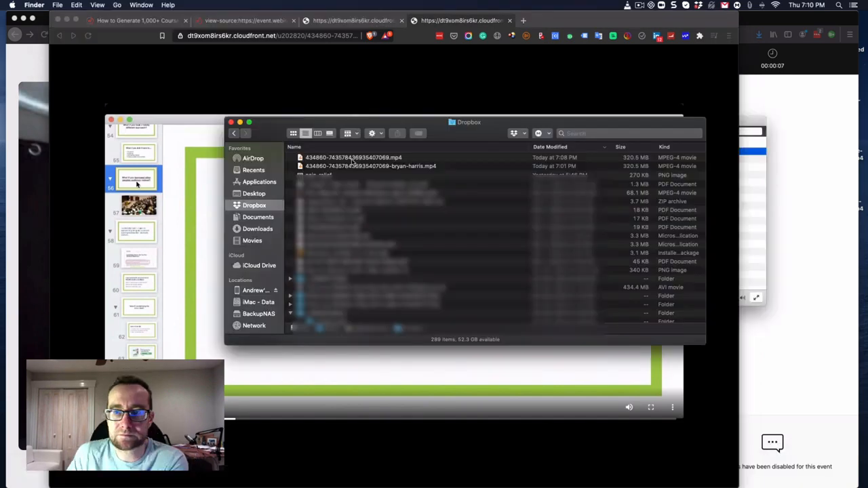
{"action": "left_click", "coordinate": [353, 158]}
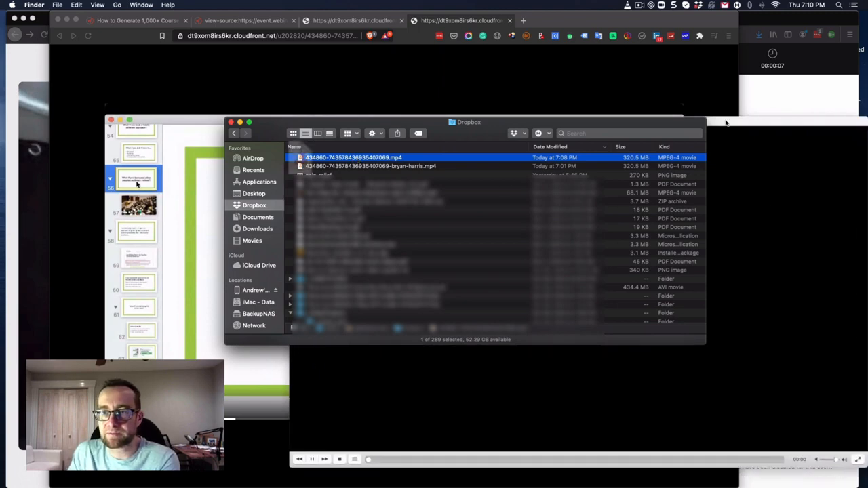
{"action": "double_click", "coordinate": [353, 157]}
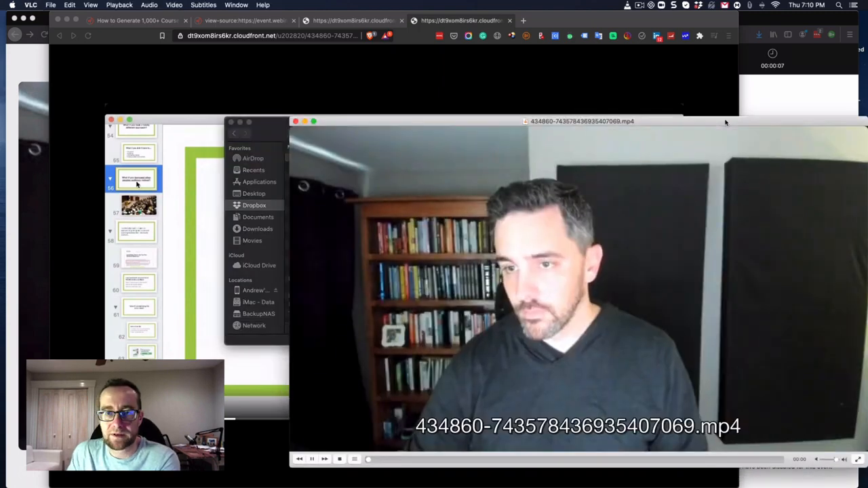
{"action": "left_click", "coordinate": [312, 460]}
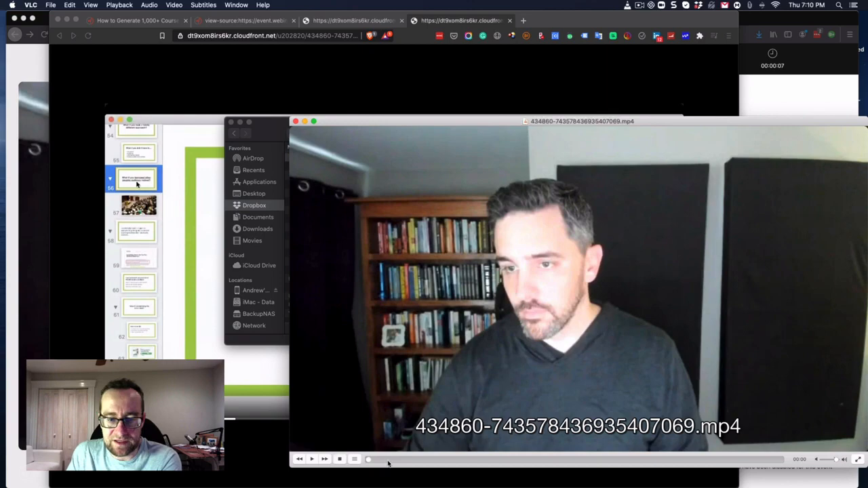